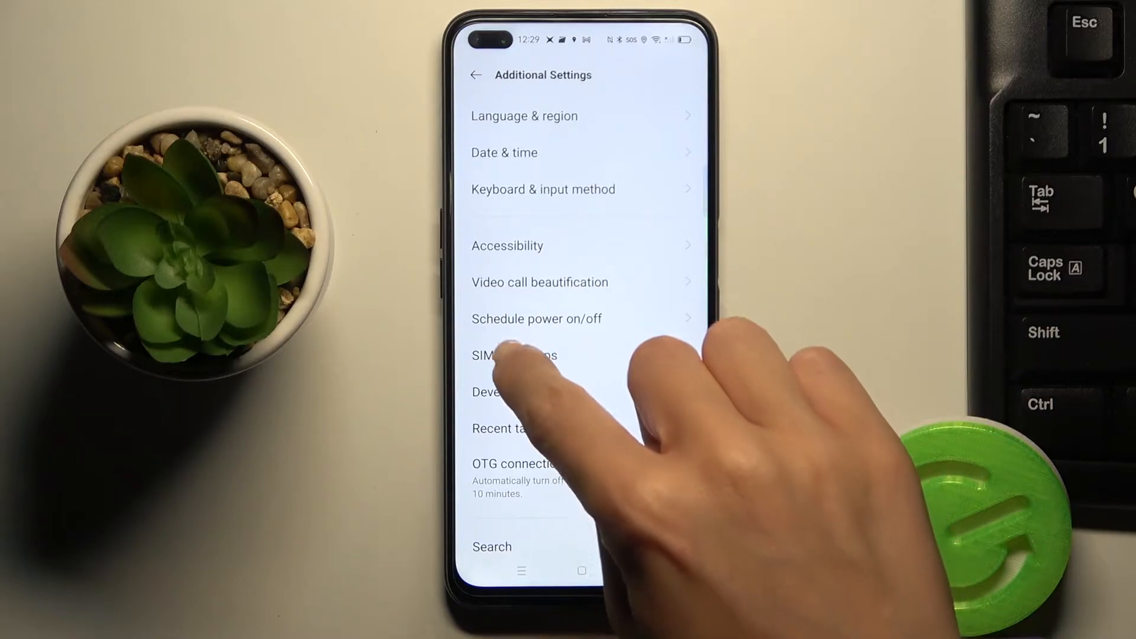
Step: Enter Developer options from the Additional Settings list
{"action": "left_click", "coordinate": [500, 392]}
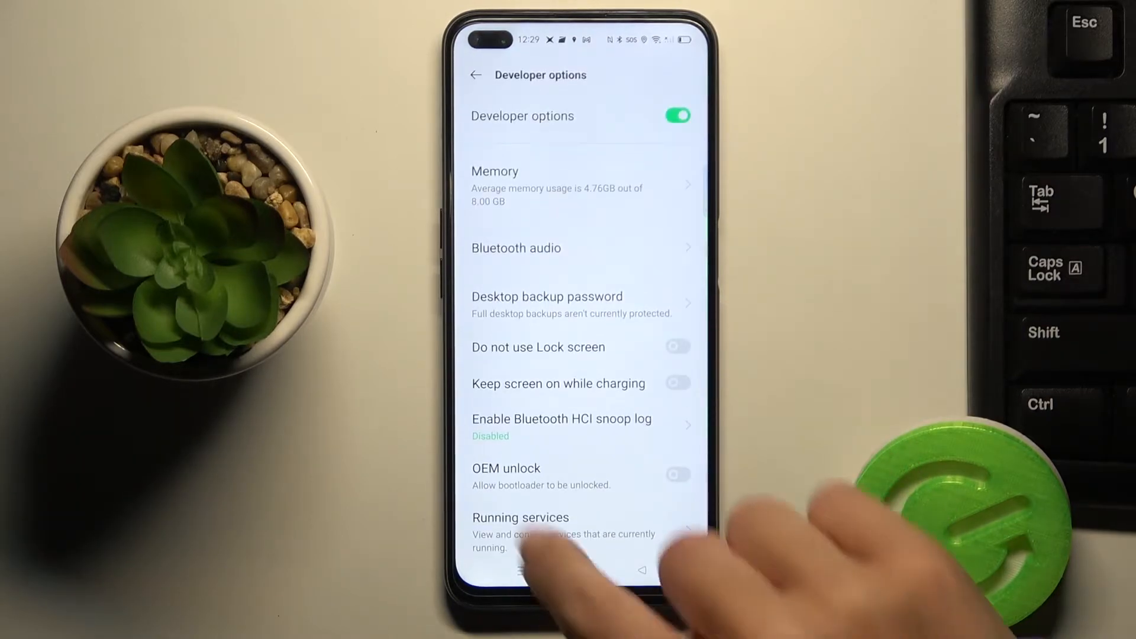
{"action": "scroll", "scroll_direction": "up", "scroll_amount": 3}
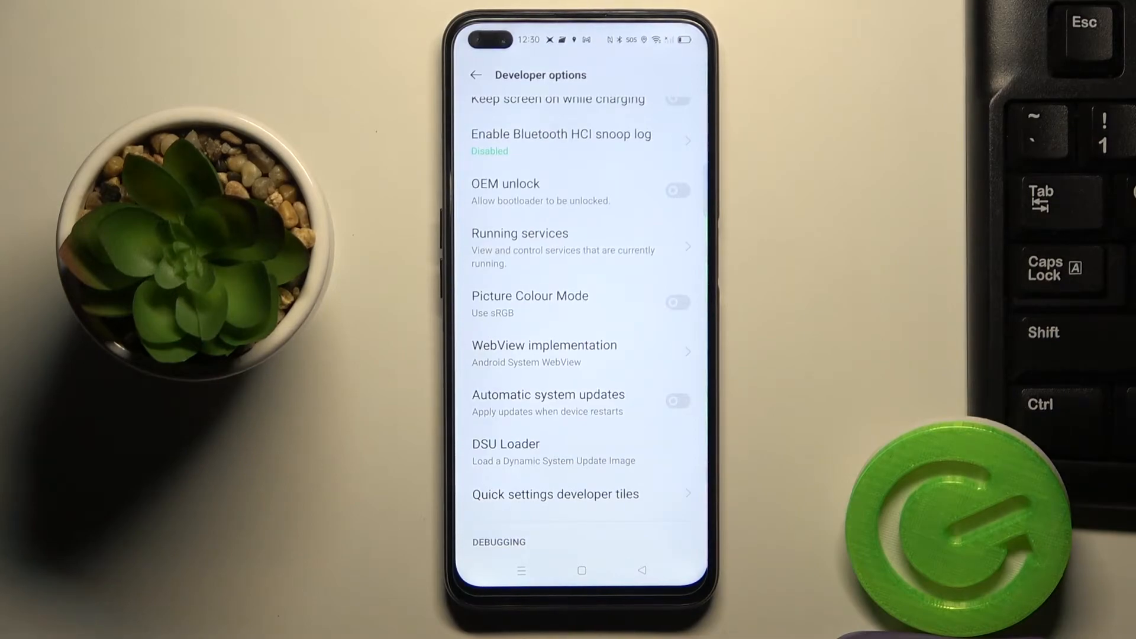
{"action": "left_click", "coordinate": [676, 302]}
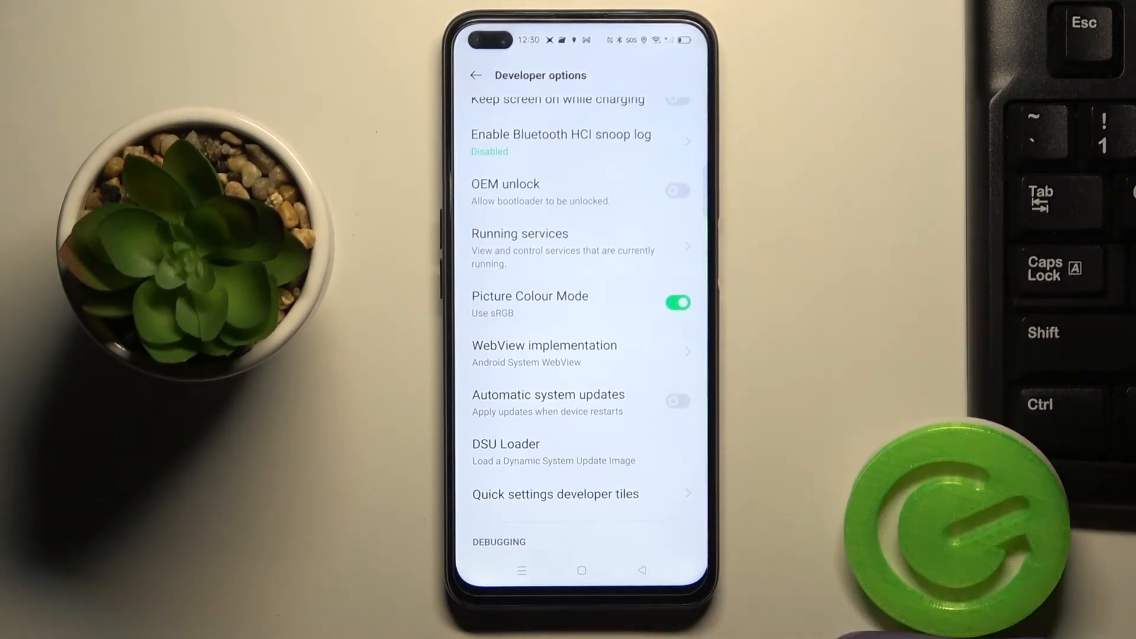
{"action": "left_click", "coordinate": [677, 302]}
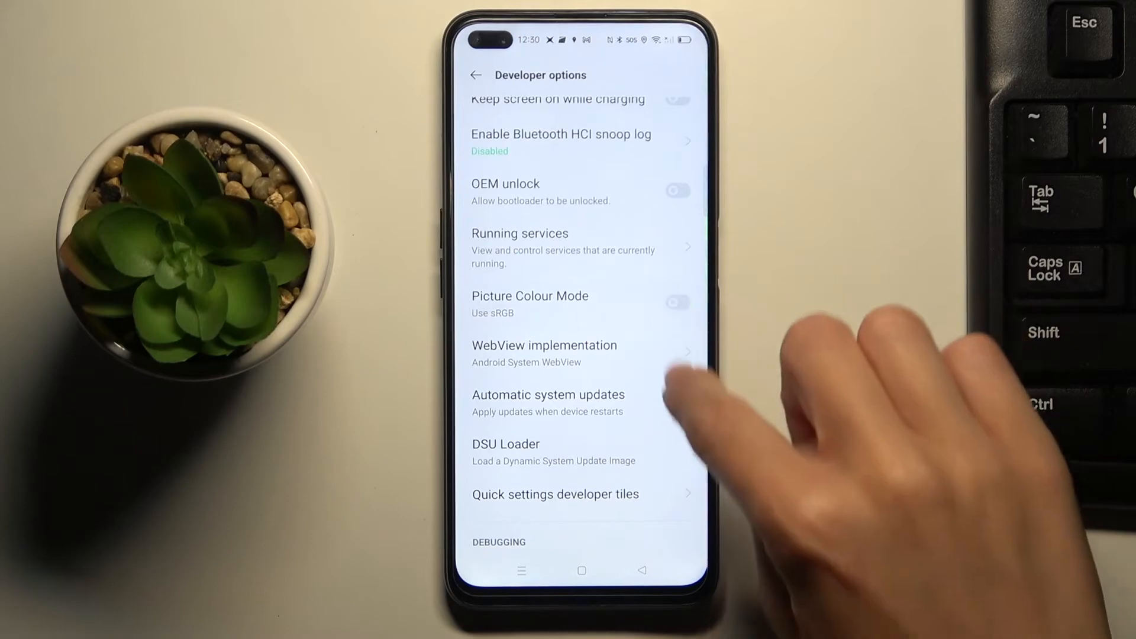
{"action": "left_click", "coordinate": [678, 401]}
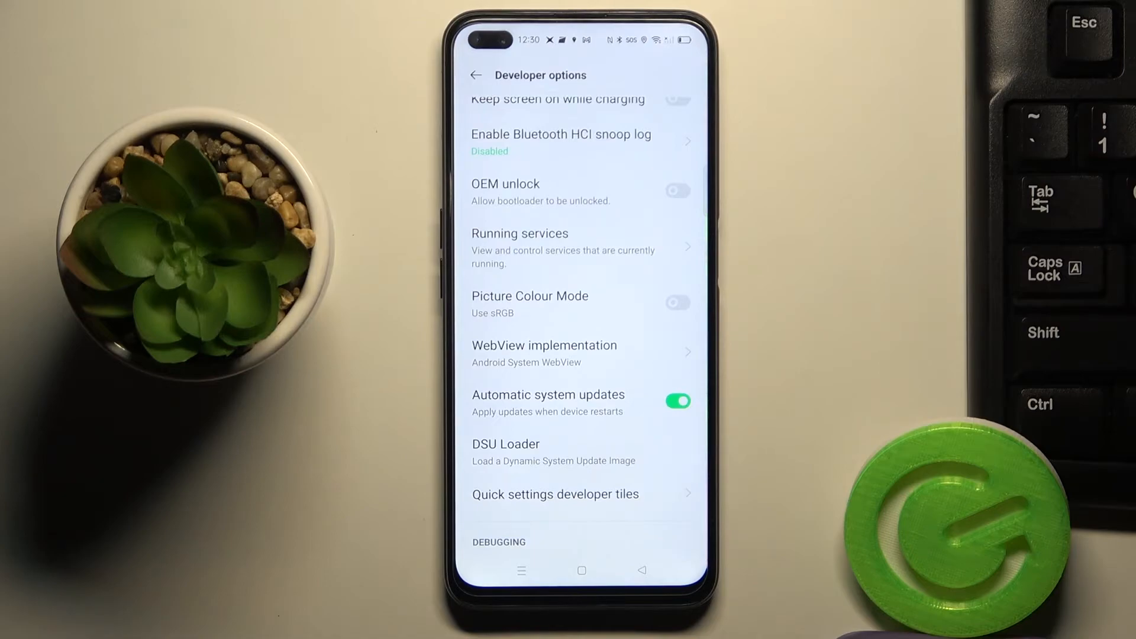
{"action": "left_click", "coordinate": [677, 401]}
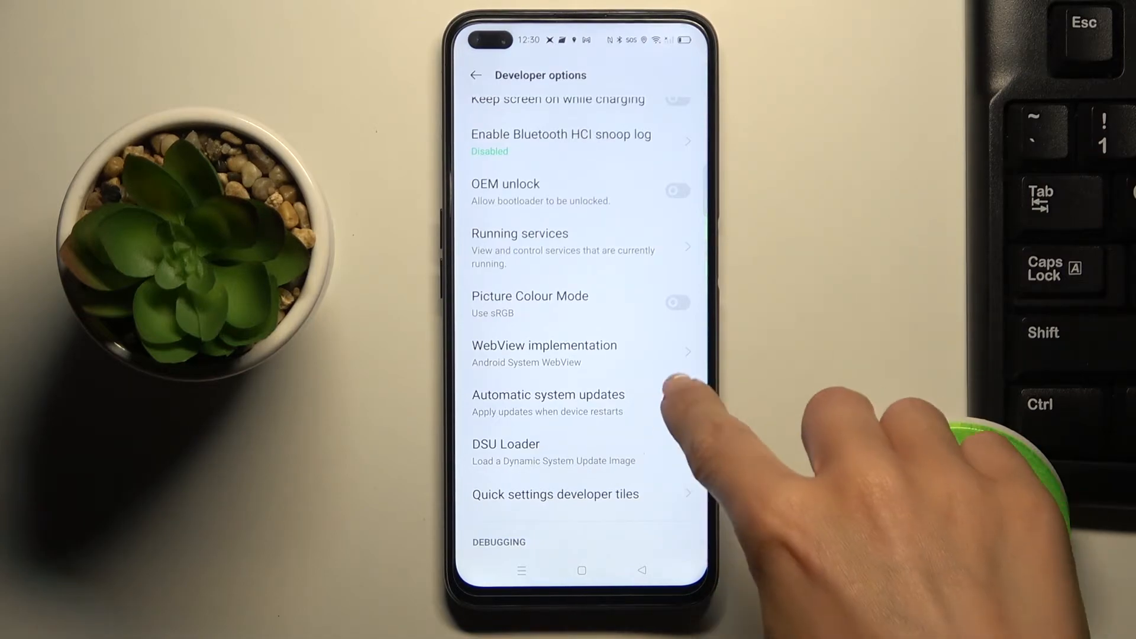